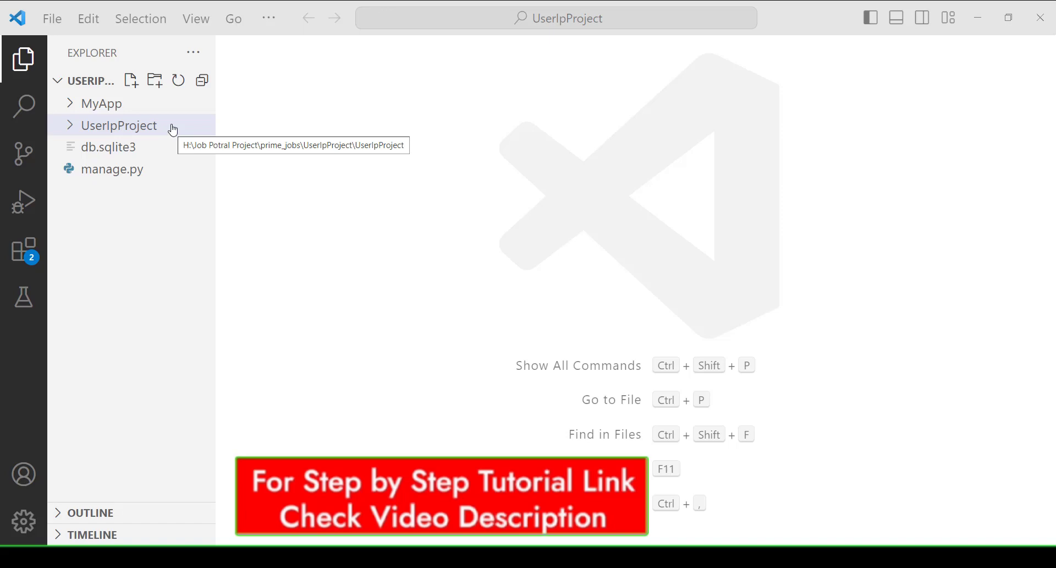
mouse_move(100, 103)
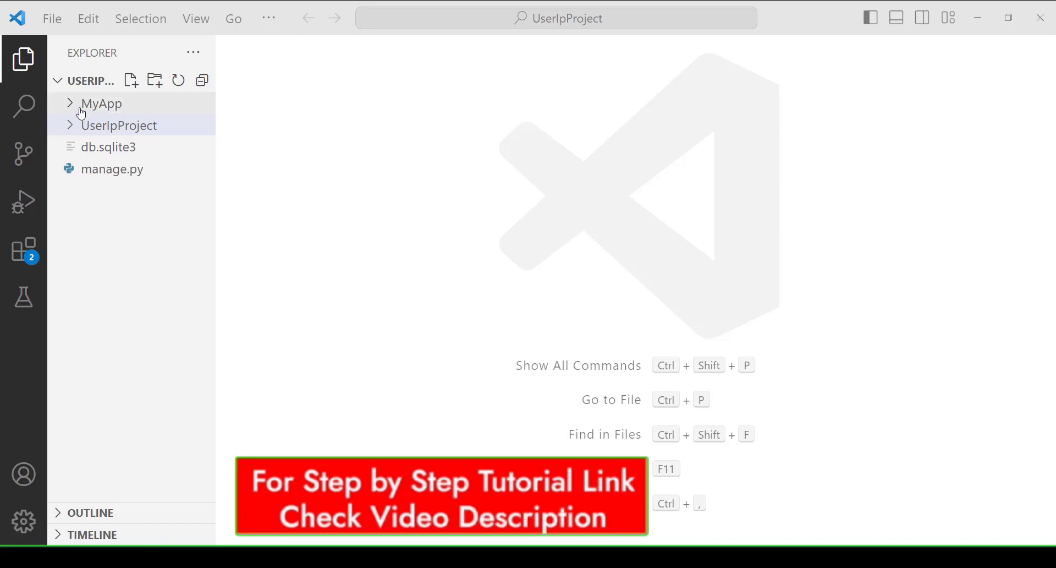
mouse_move(112, 112)
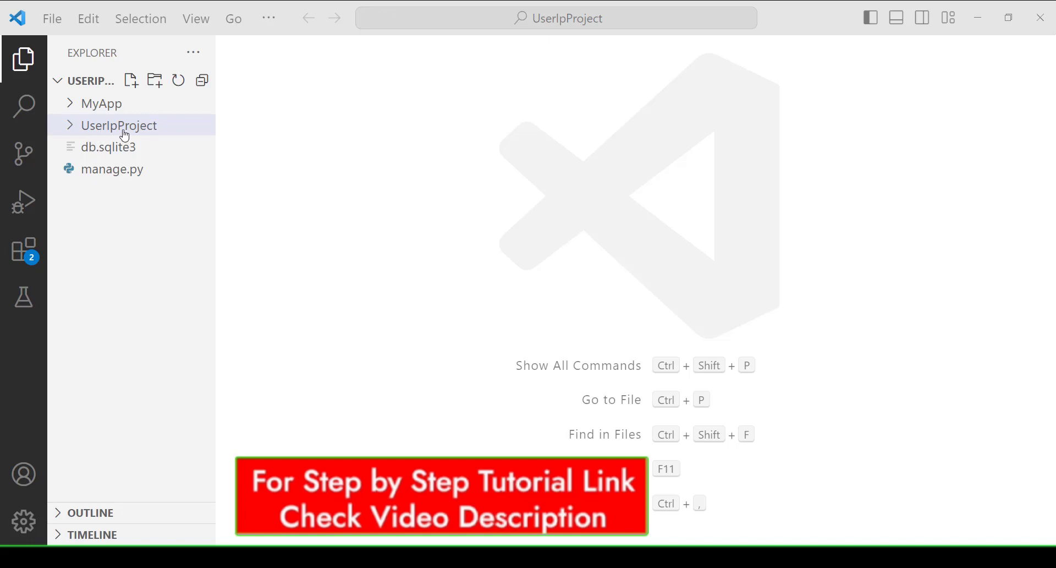
mouse_move(124, 128)
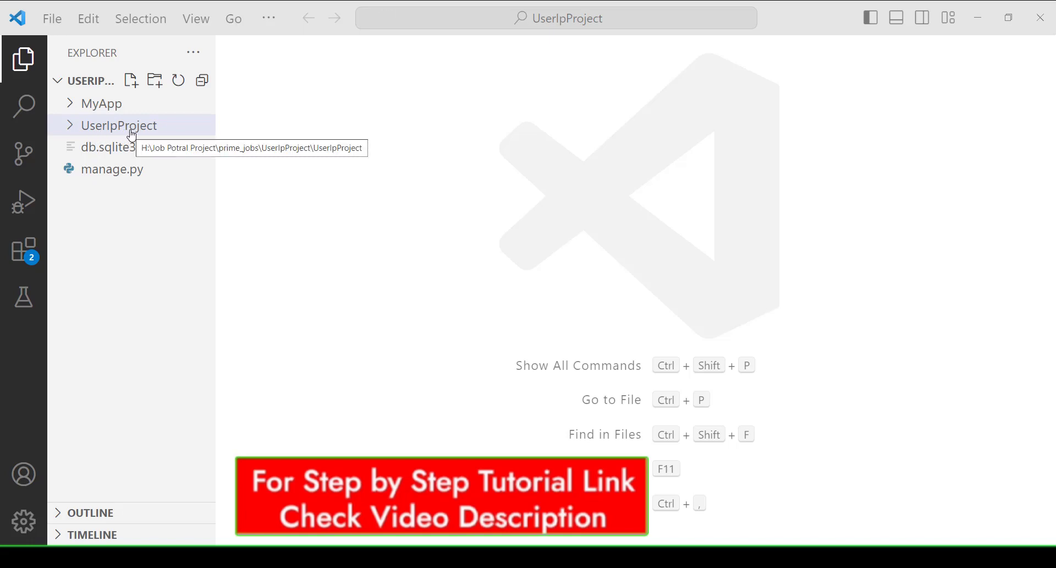
- Expand the UserIpProject package folder in the Explorer sidebar
click(119, 126)
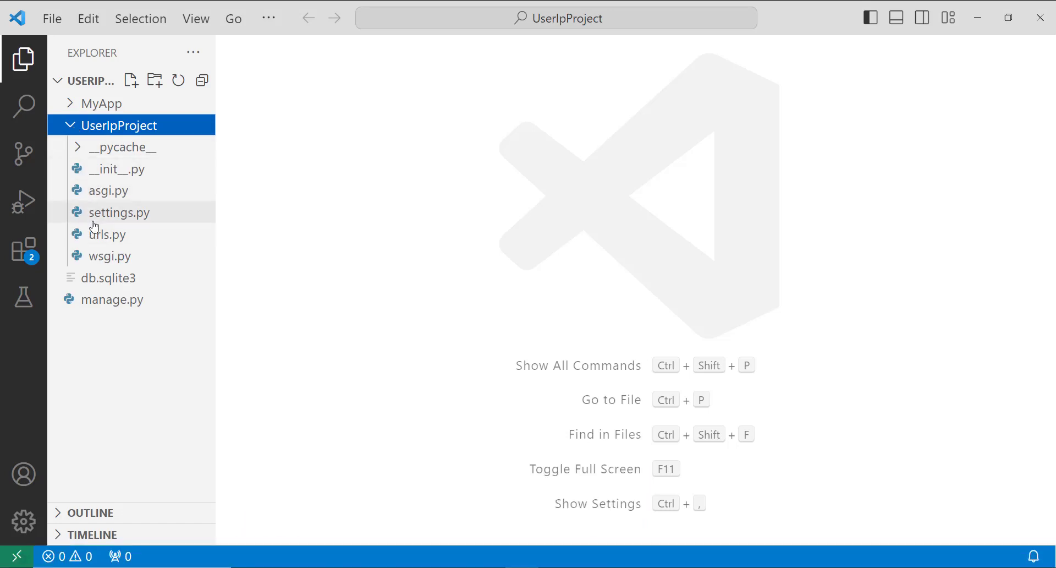
mouse_move(118, 212)
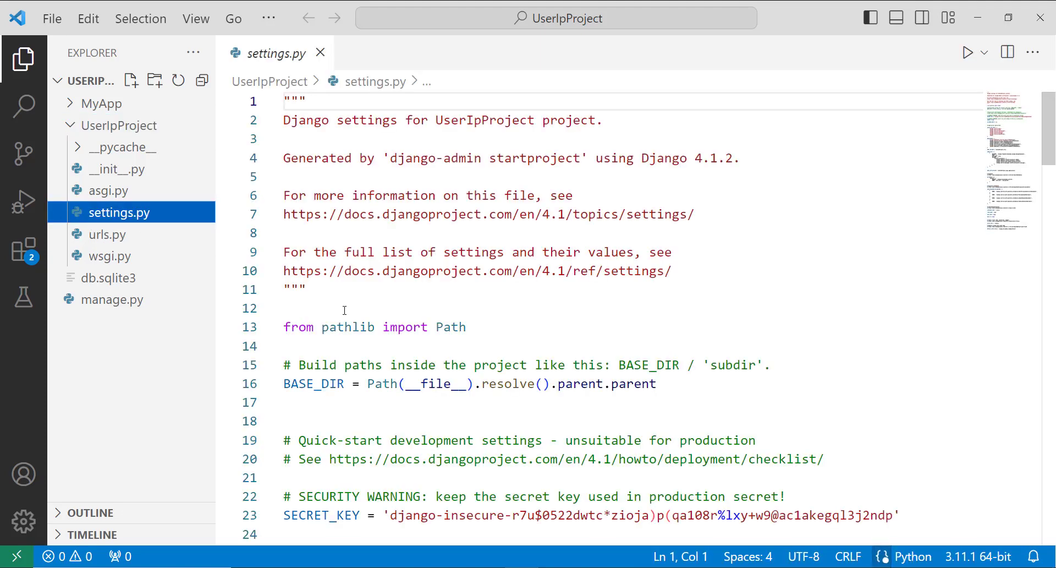
- Scroll settings.py to INSTALLED_APPS and highlight the 'MyApp' entry to confirm it is registered
scroll(down, 3)
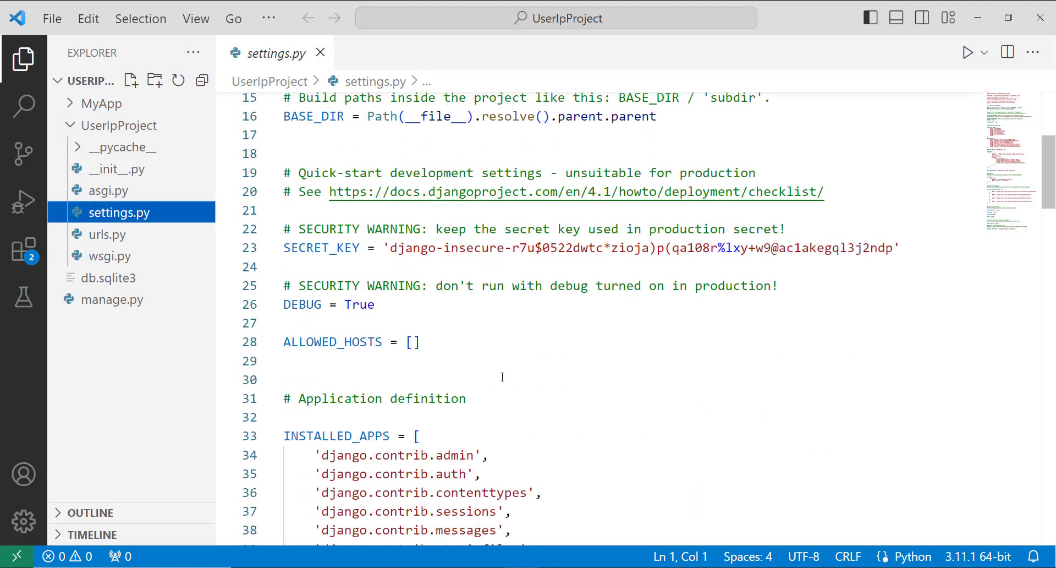
scroll(down, 3)
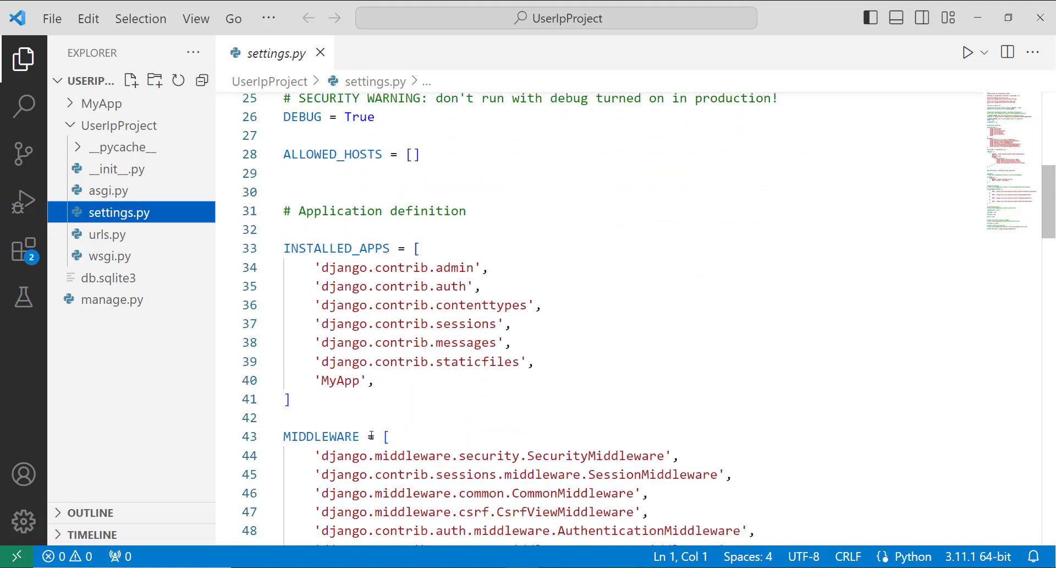
double_click(340, 380)
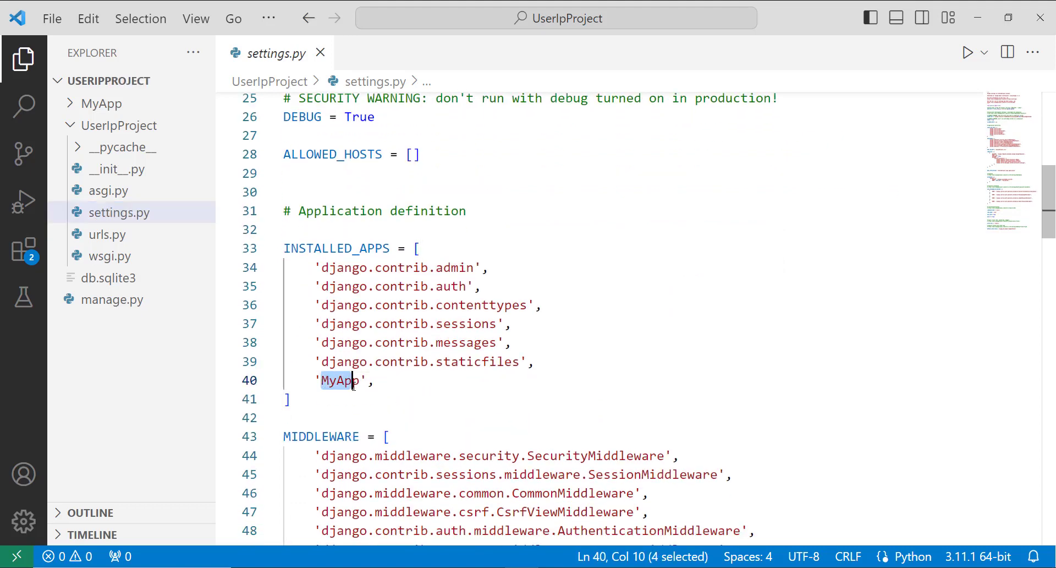
key(shift+Right)
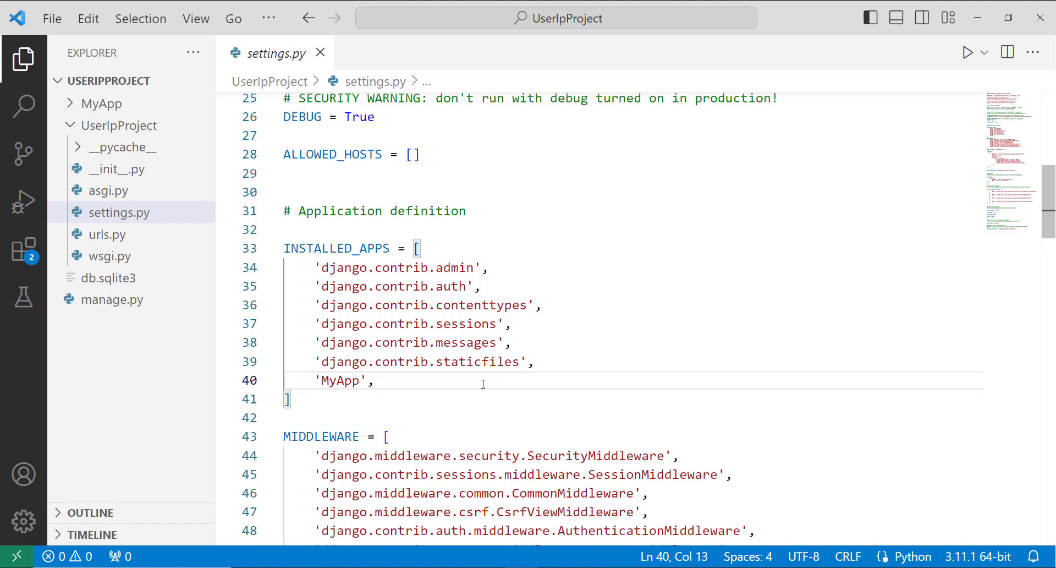
mouse_move(119, 212)
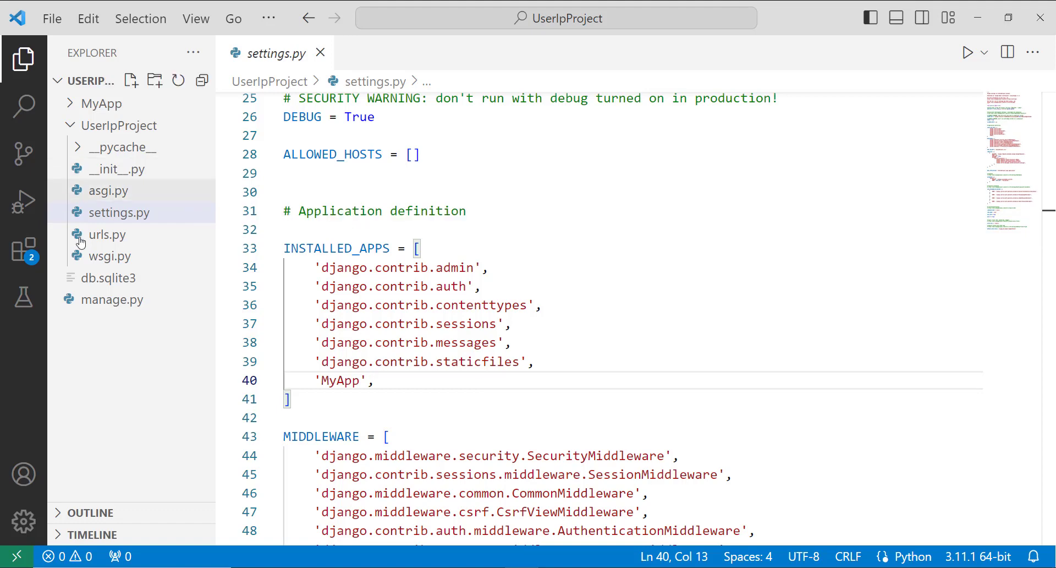
mouse_move(106, 235)
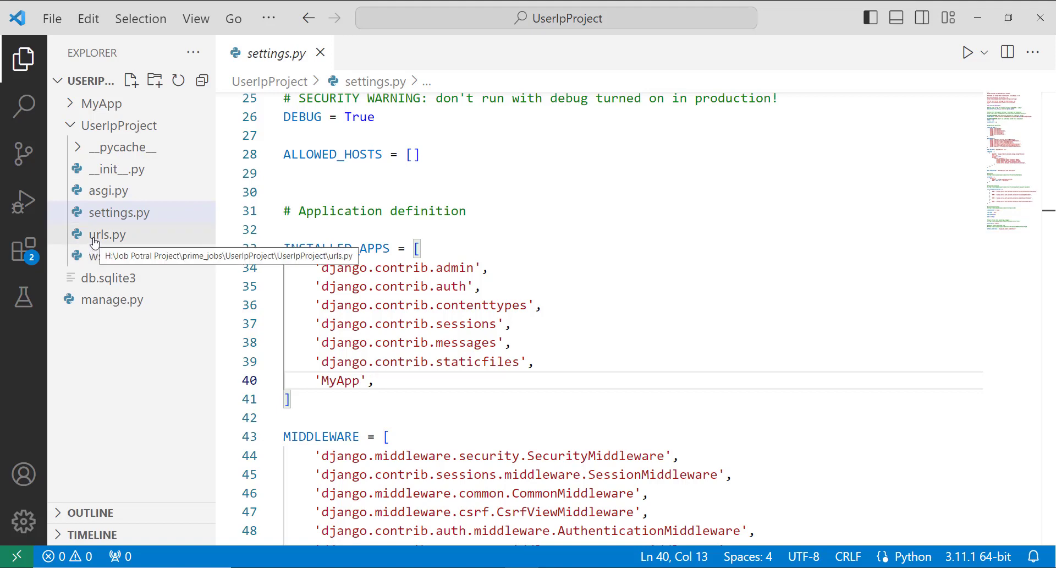
click(120, 212)
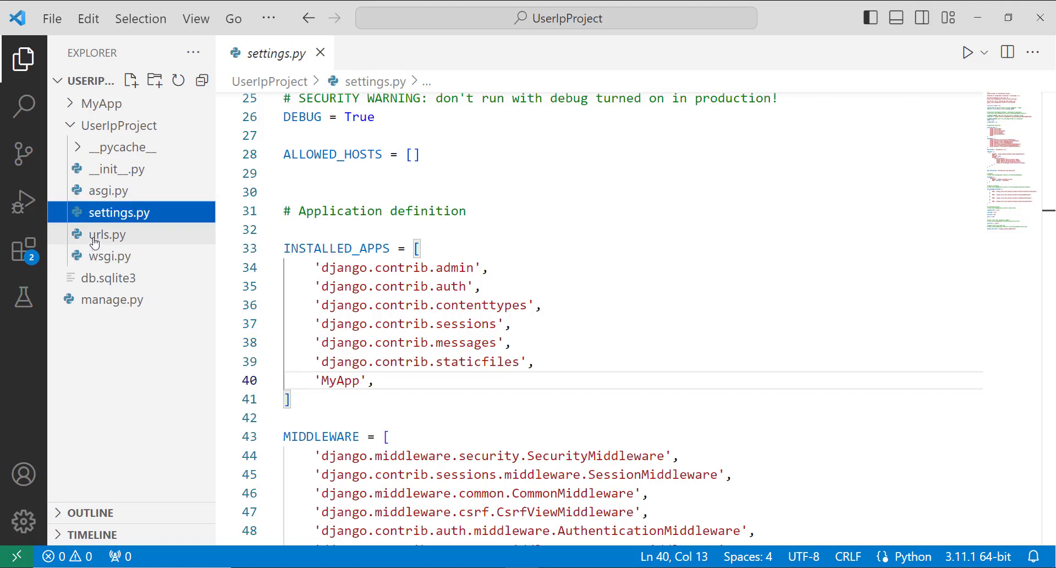
- Review the path('', include('MyApp.urls')) route in urls.py, then collapse the UserIpProject folder
click(107, 234)
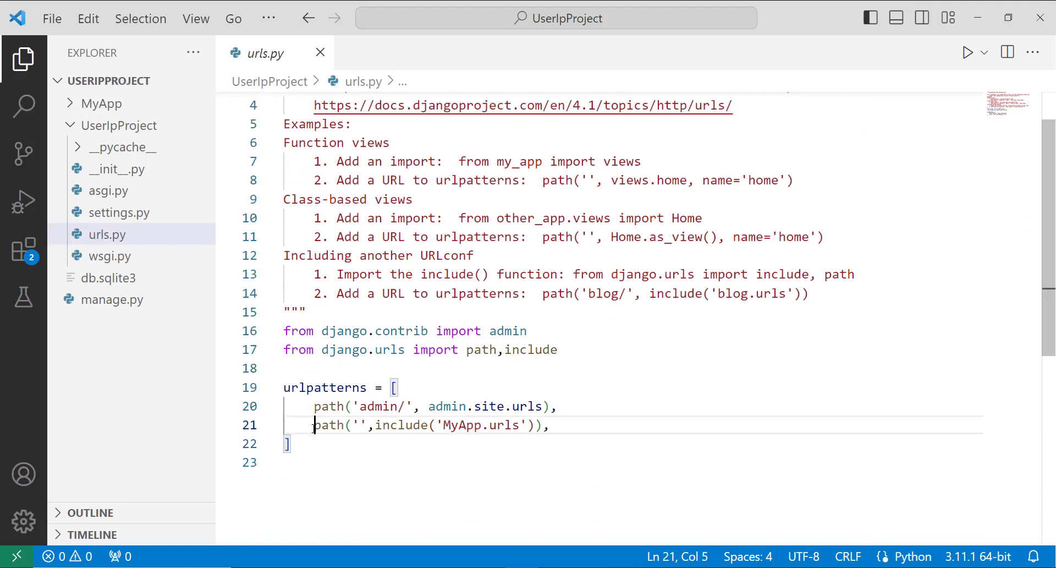
drag(314, 424, 291, 444)
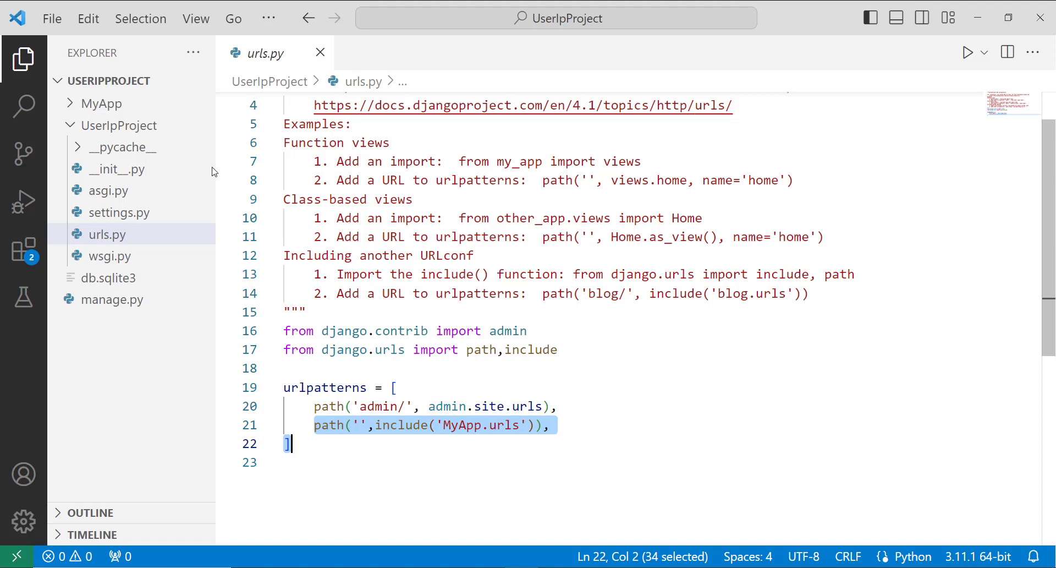
click(122, 125)
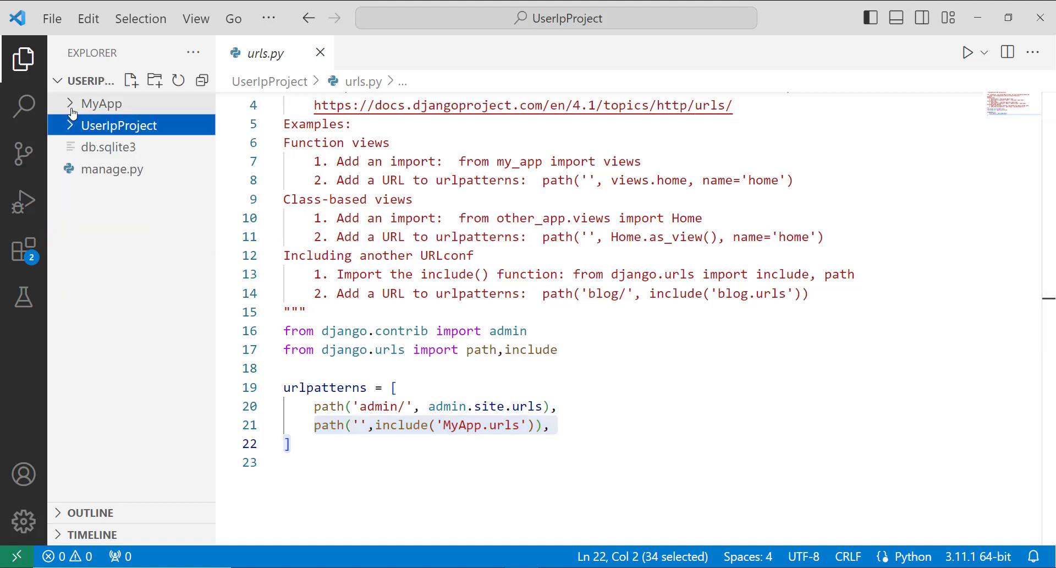
- Expand MyApp and bring up its views.py showing the ipaddress view
click(102, 104)
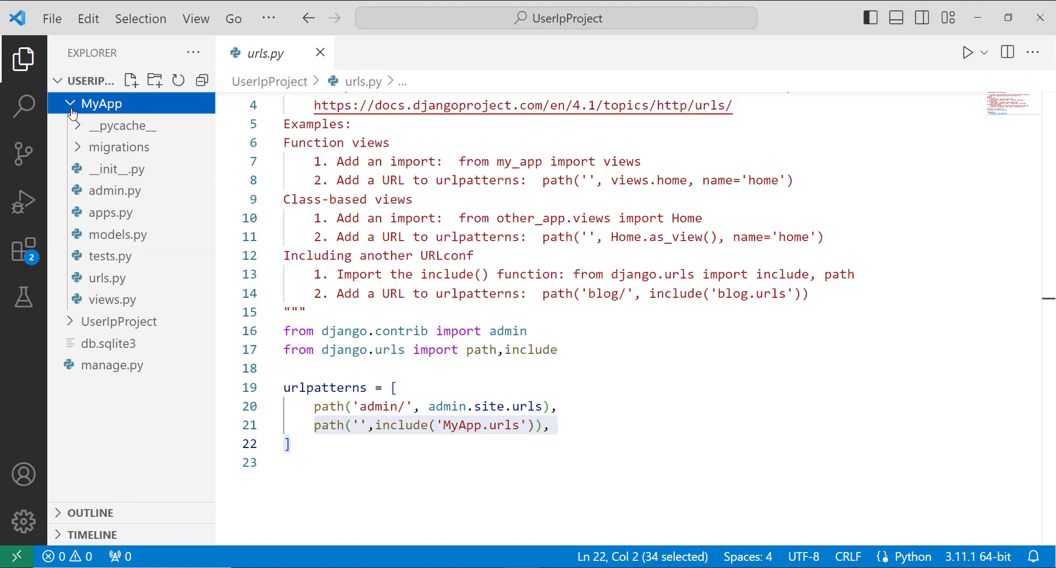
mouse_move(89, 109)
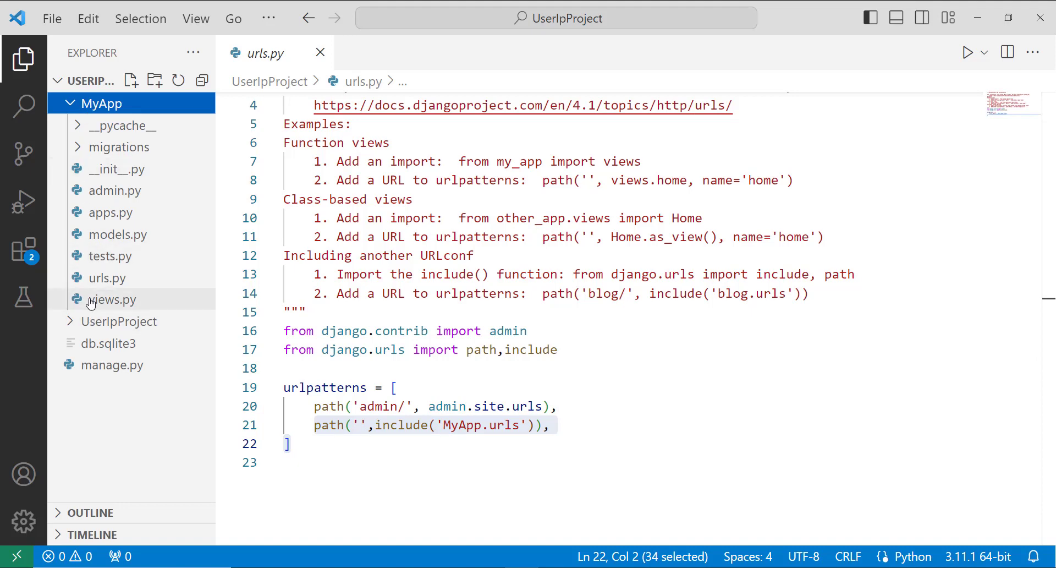
click(112, 300)
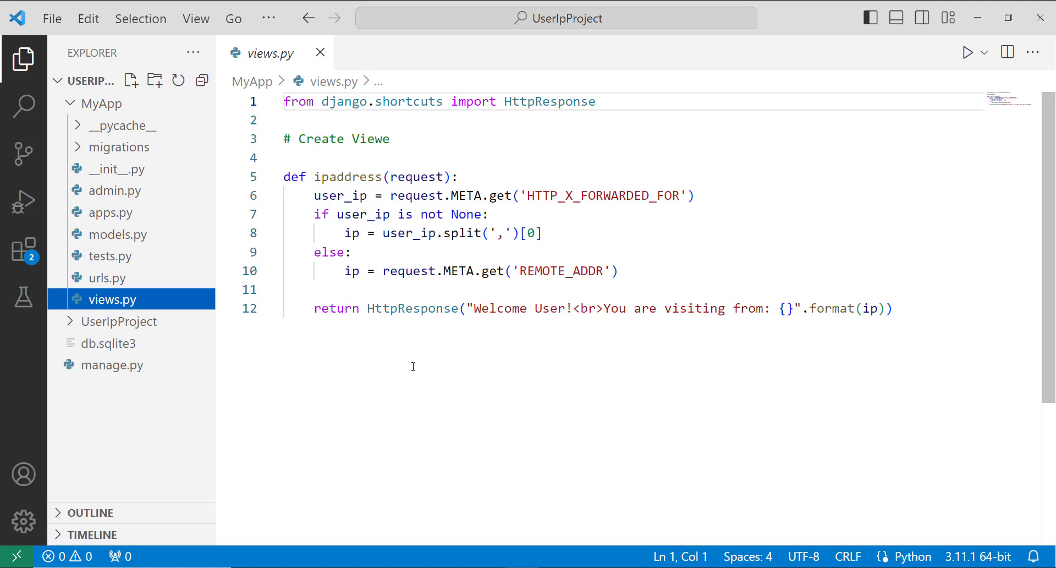
mouse_move(344, 208)
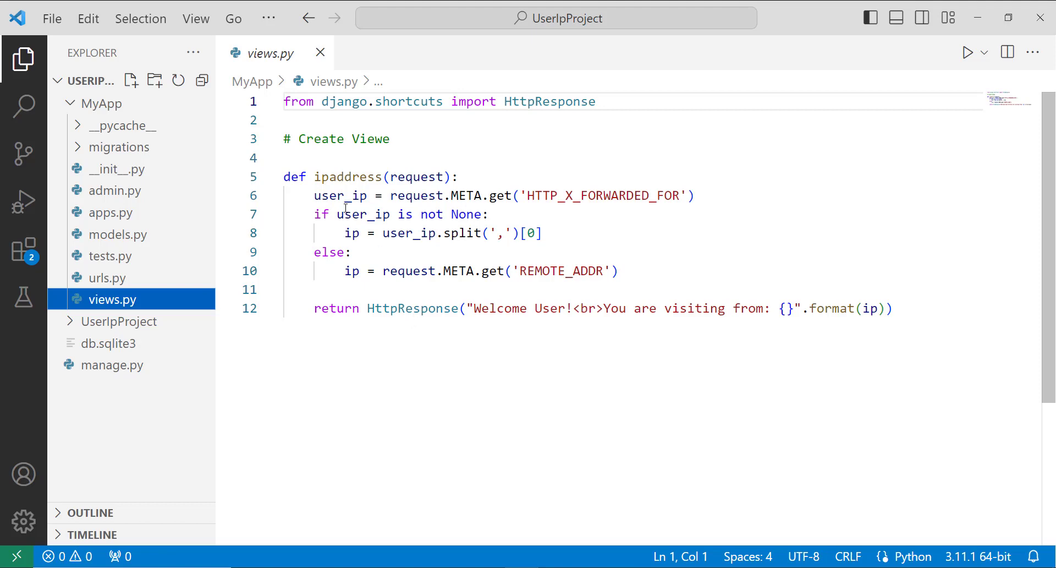
mouse_move(340, 196)
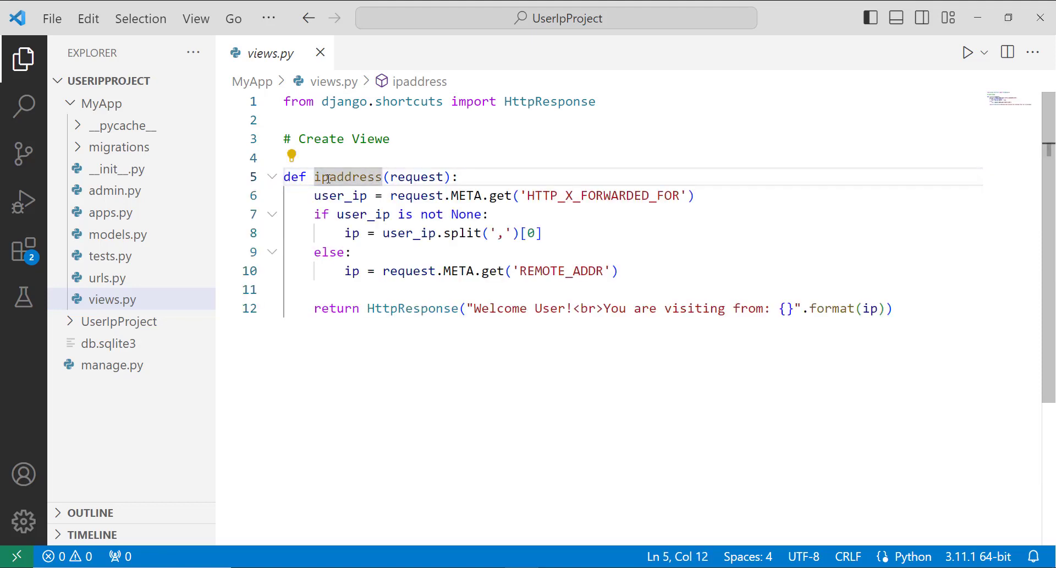
mouse_move(553, 419)
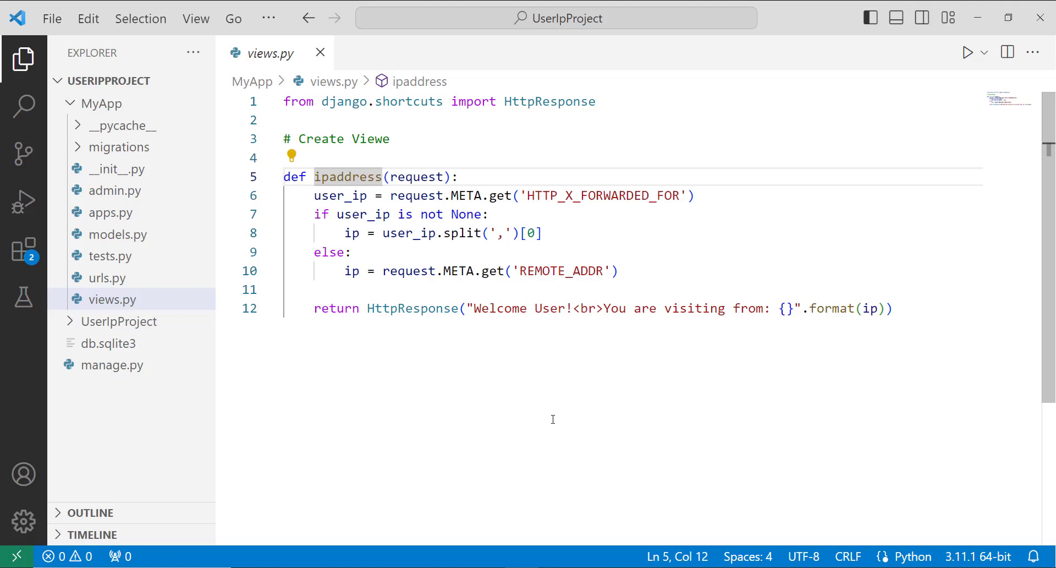
mouse_move(545, 434)
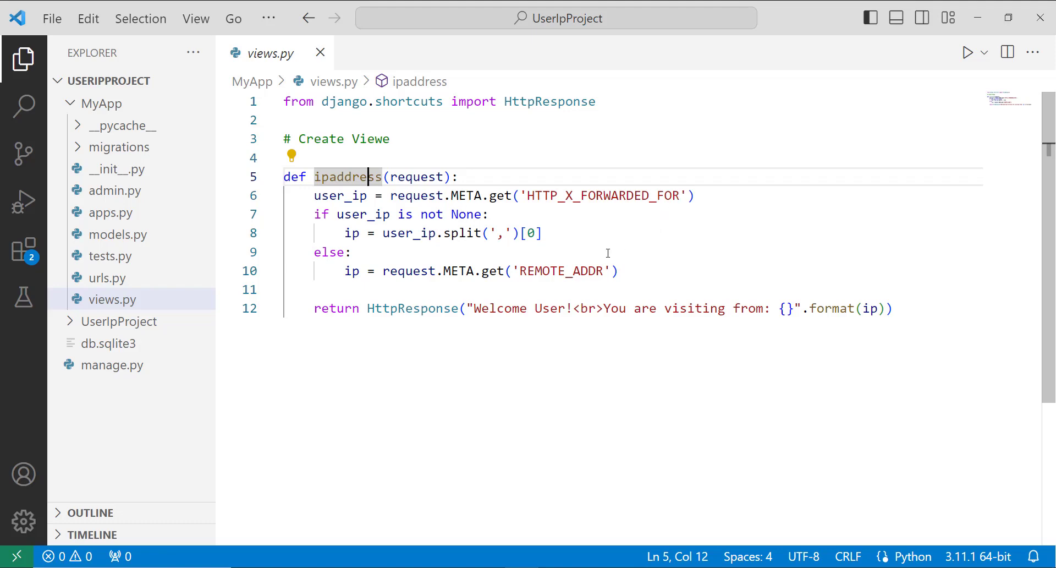
mouse_move(583, 280)
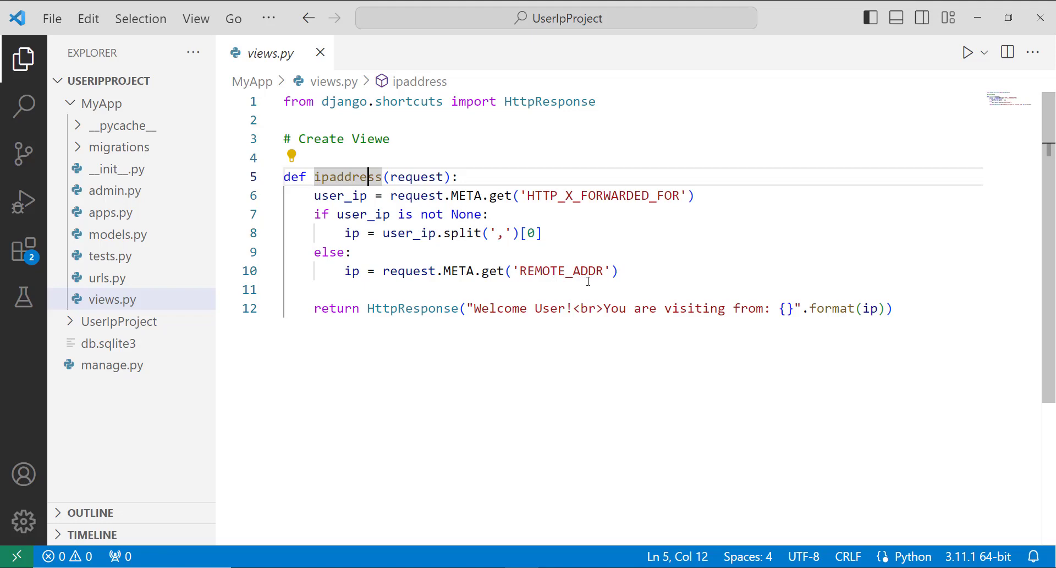
mouse_move(551, 301)
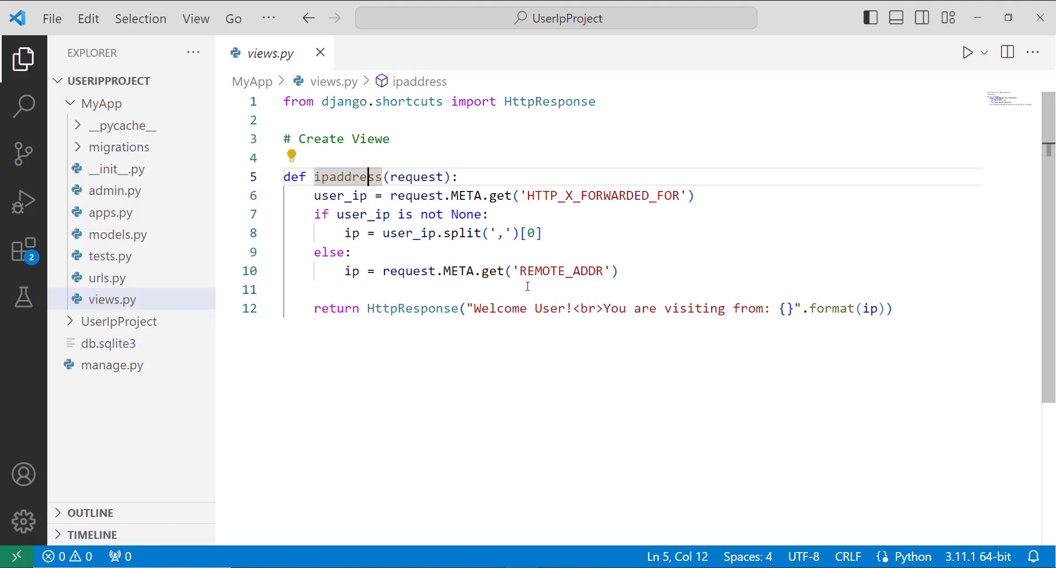
double_click(561, 271)
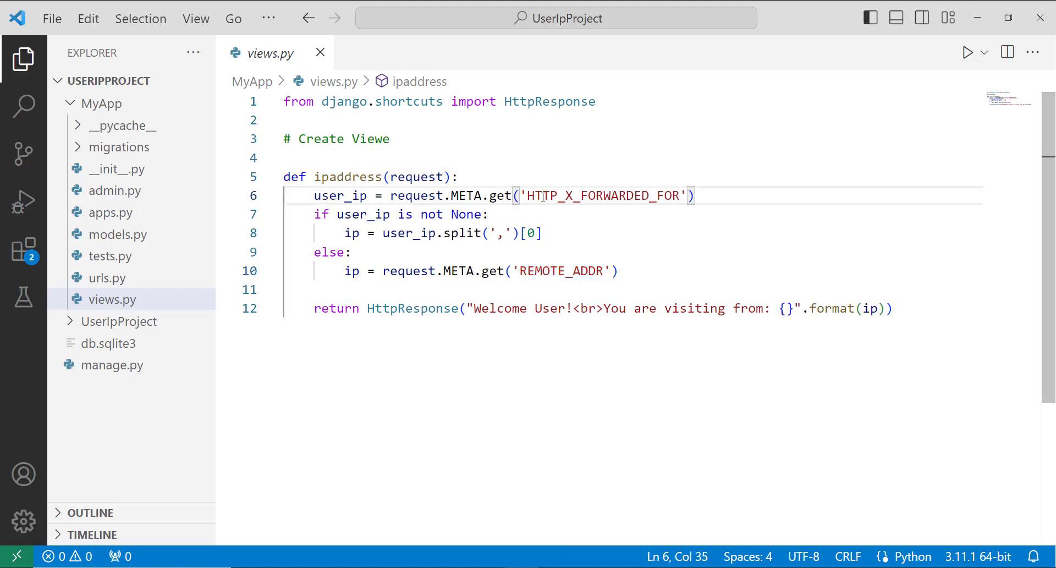
mouse_move(536, 208)
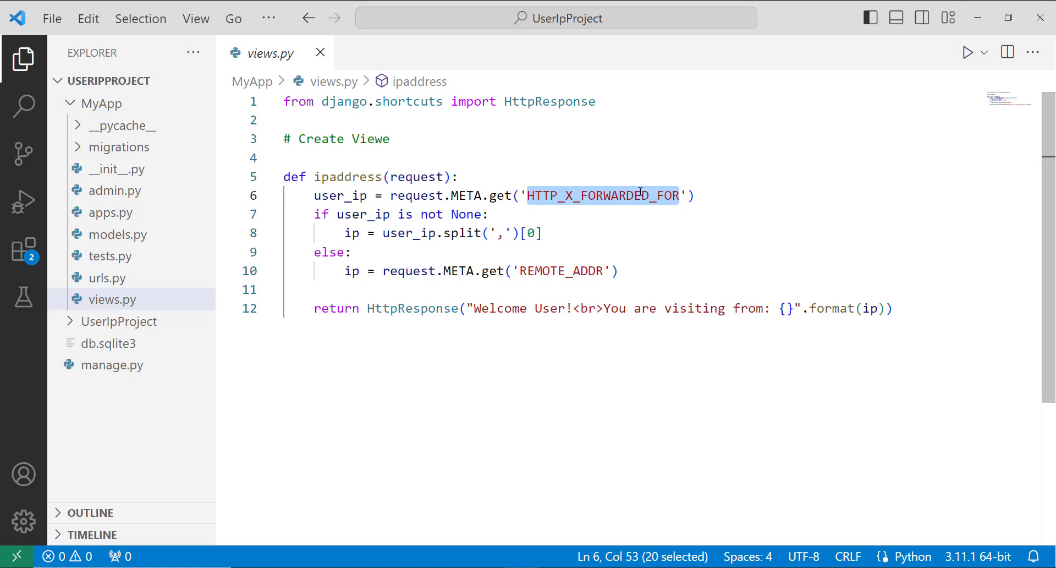
mouse_move(668, 230)
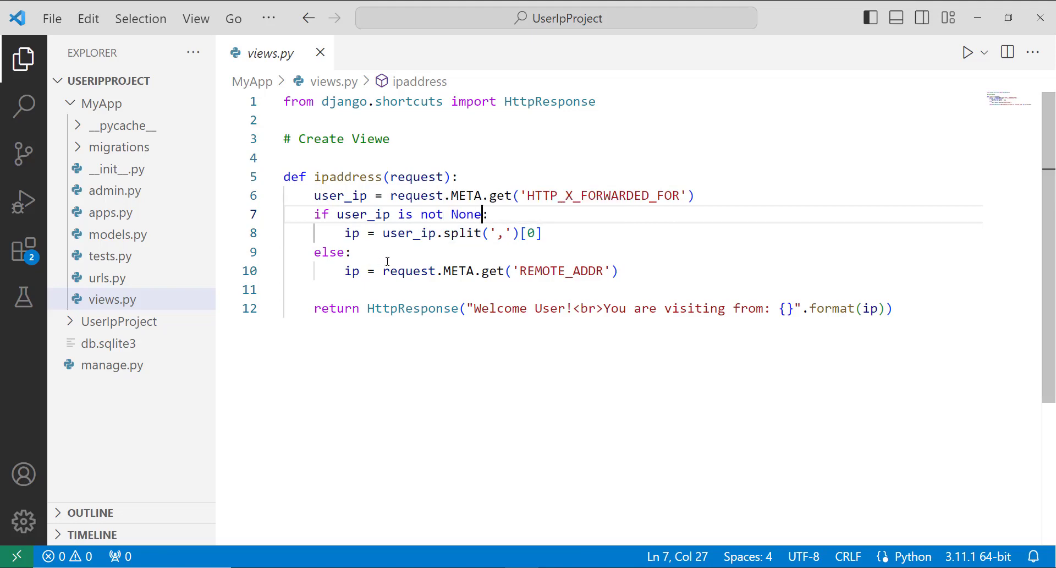
mouse_move(494, 296)
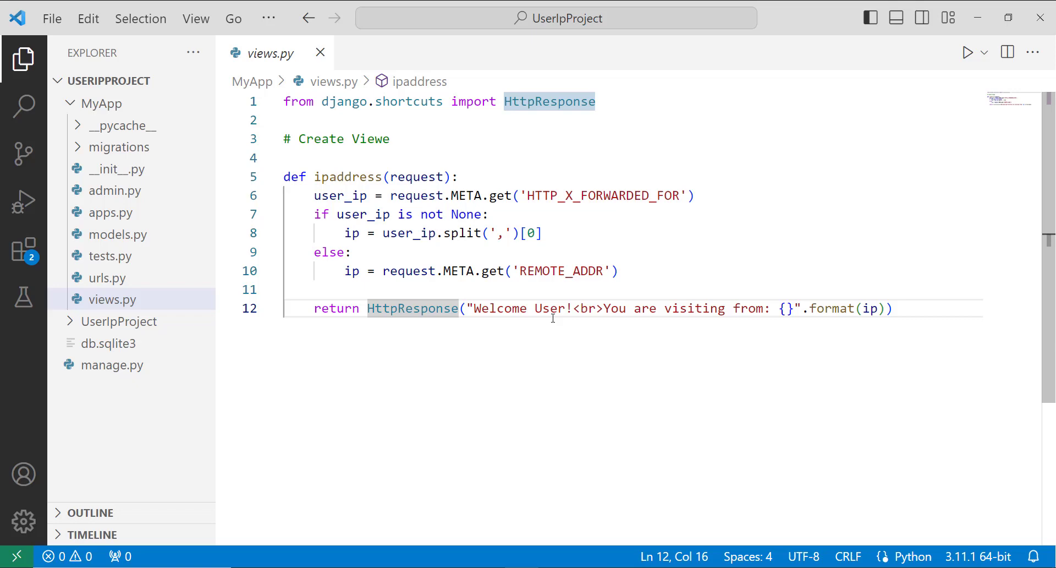
click(578, 308)
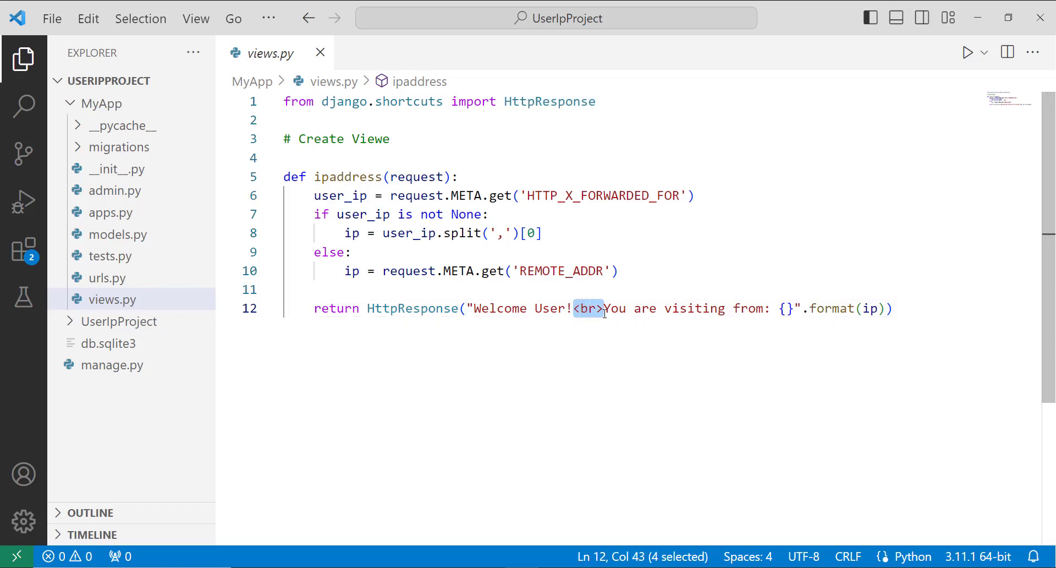
click(615, 308)
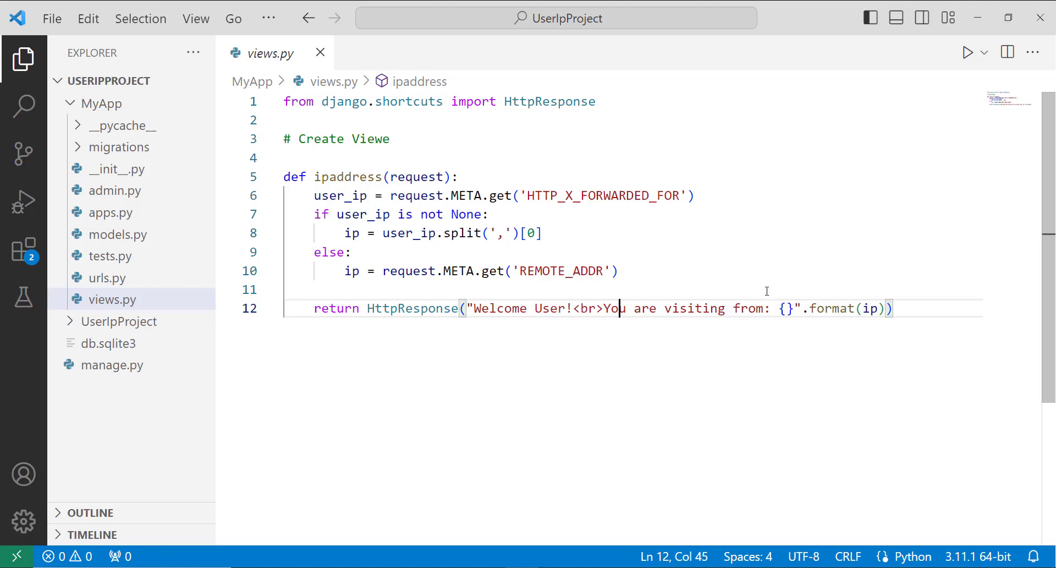
click(785, 308)
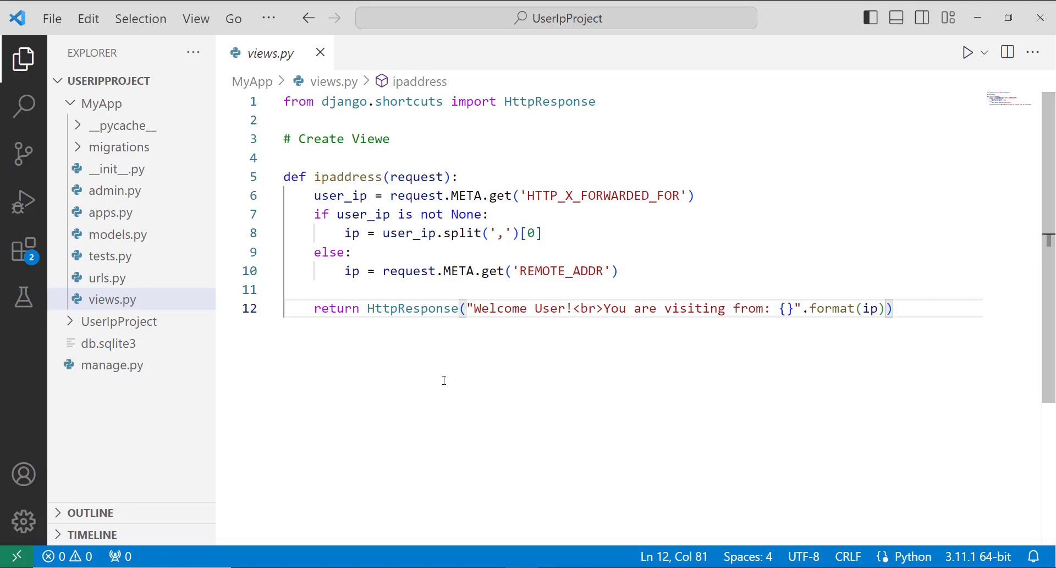
mouse_move(23, 250)
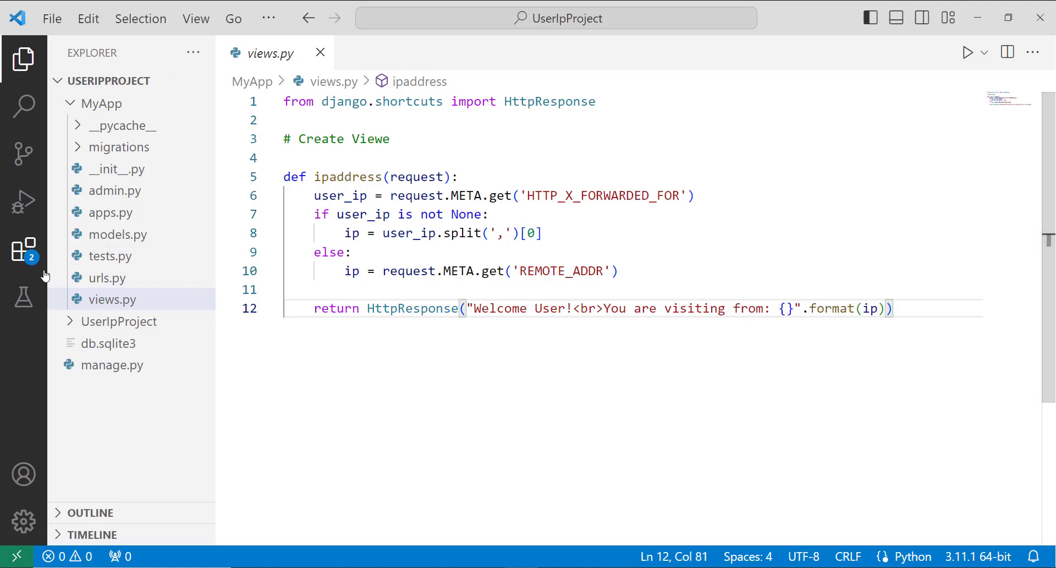
click(106, 277)
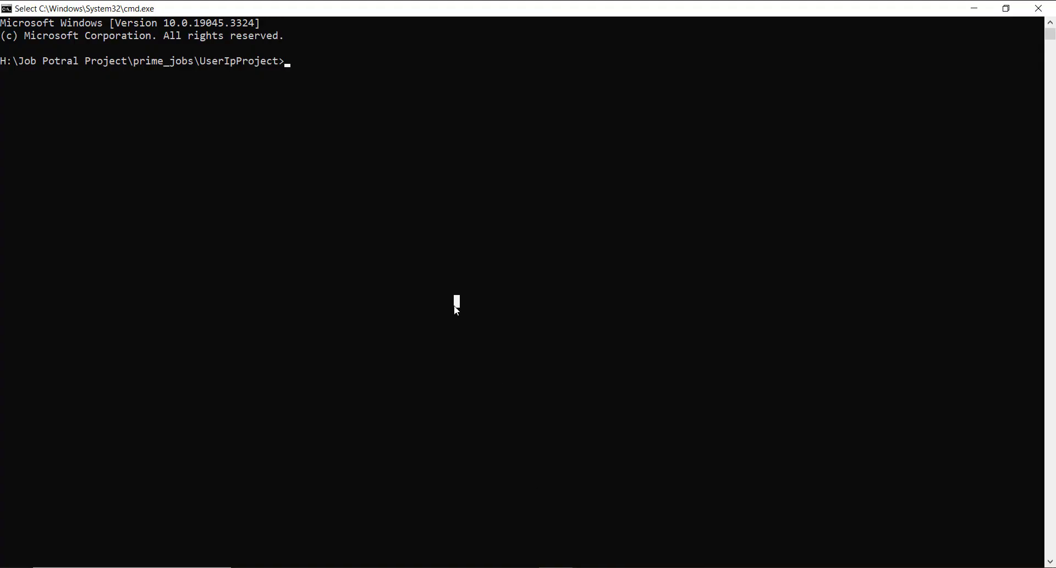
- Run 'python manage.py runserver' to start the Django development server
text(python)
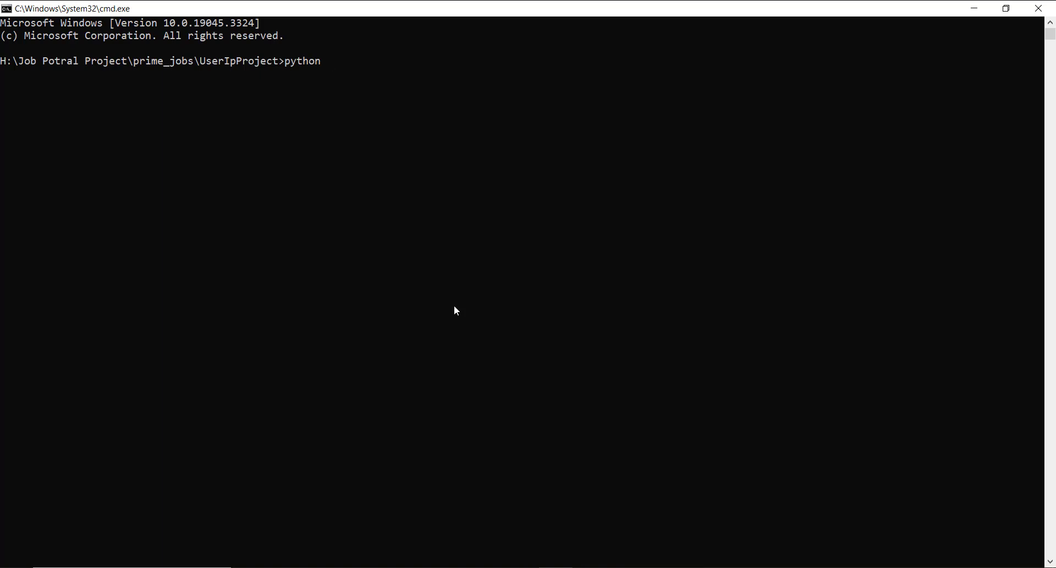
text(manage.)
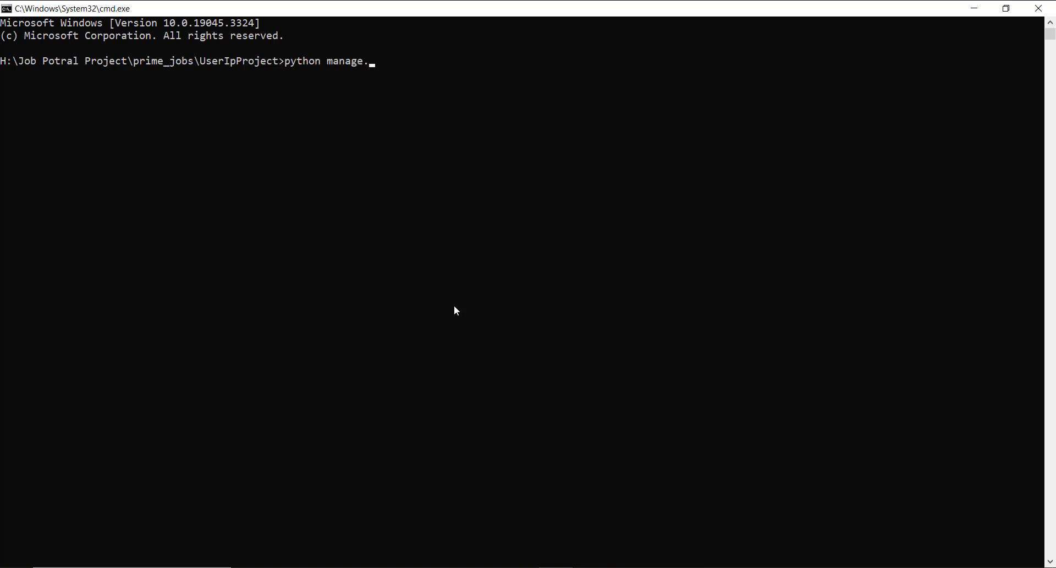
text(py run)
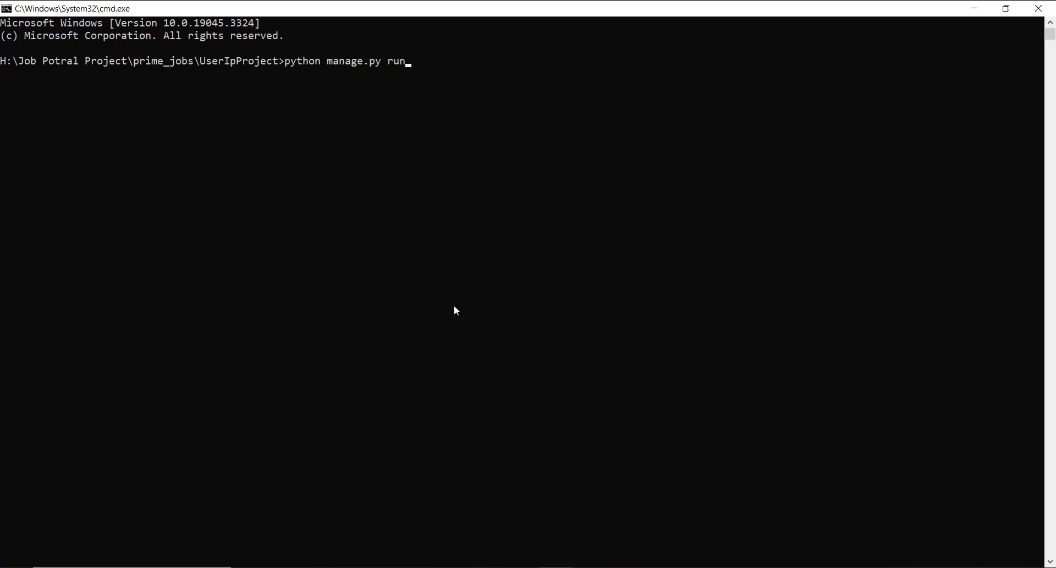
text(server)
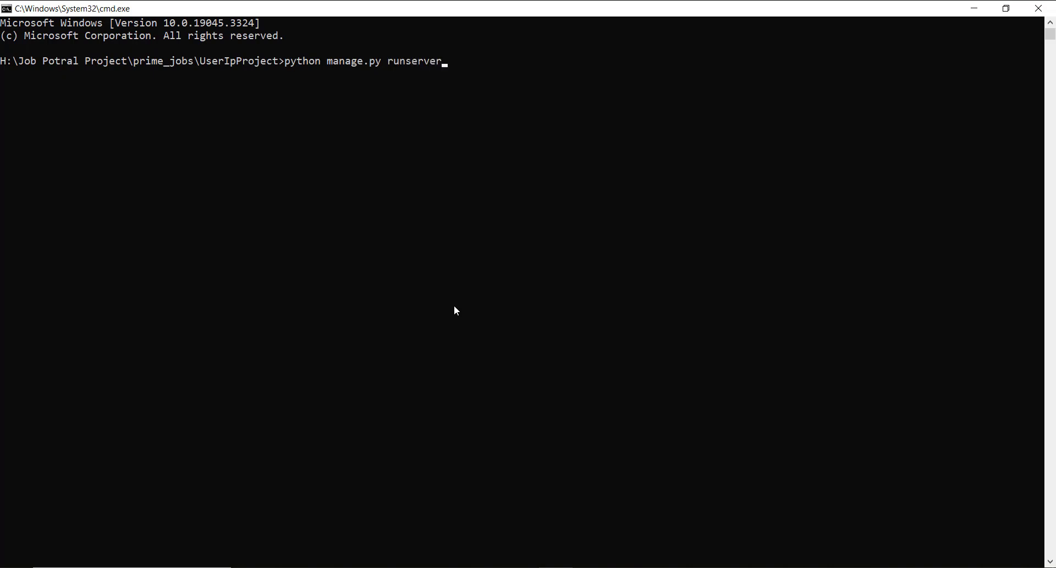
key(enter)
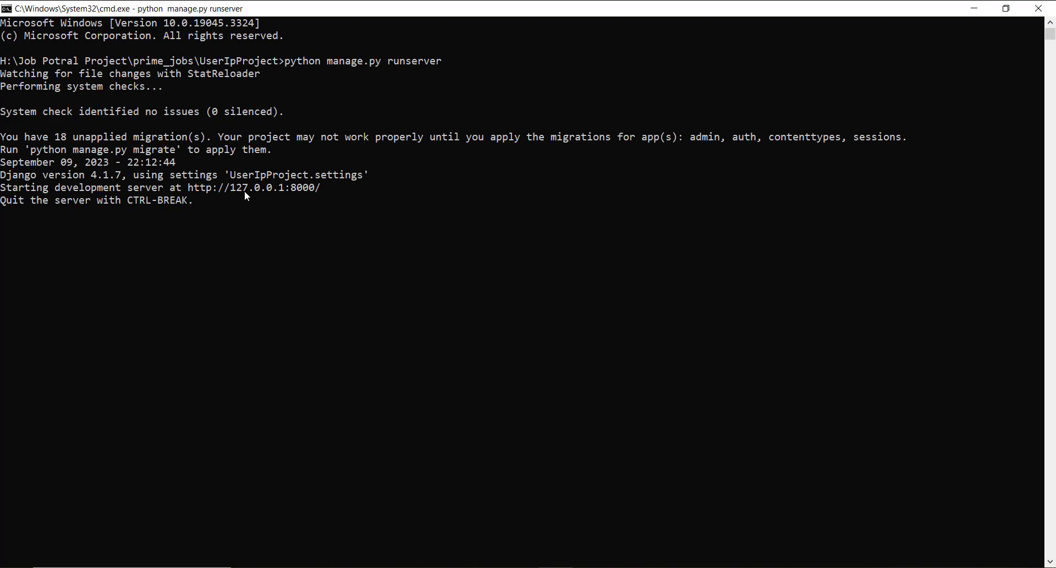
mouse_move(210, 241)
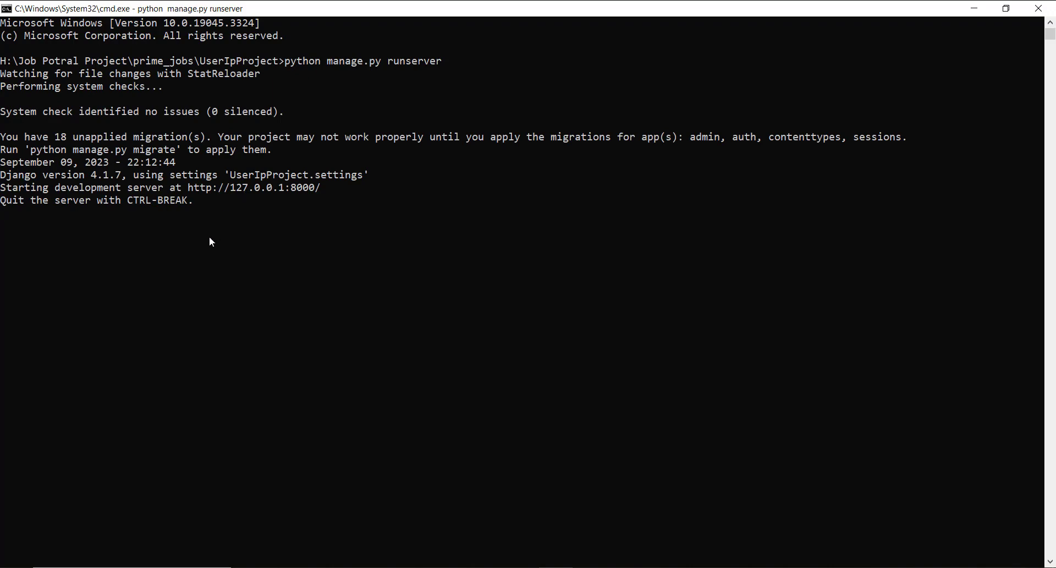